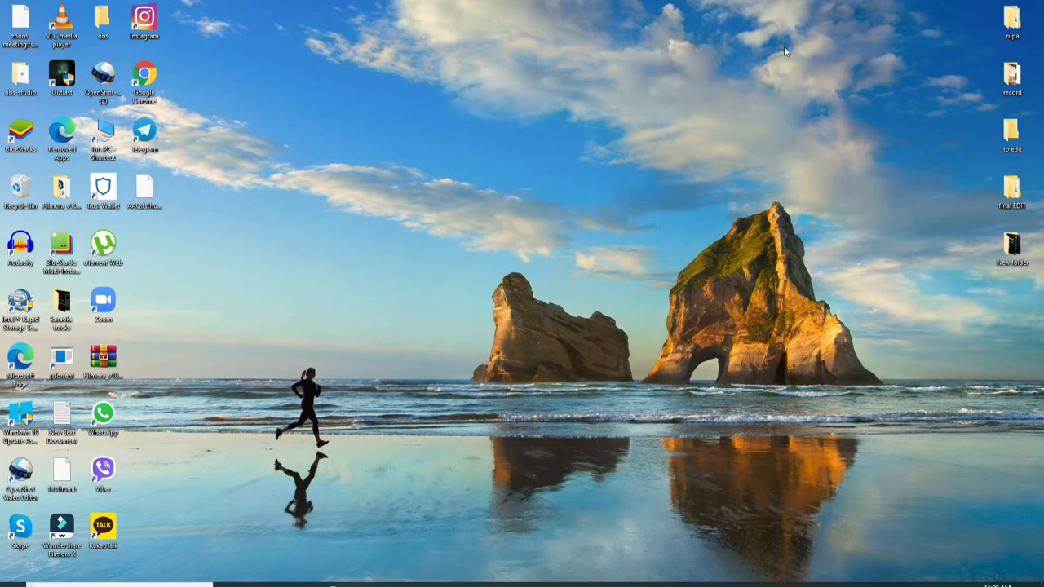
{"action": "mouse_move", "coordinate": [622, 131]}
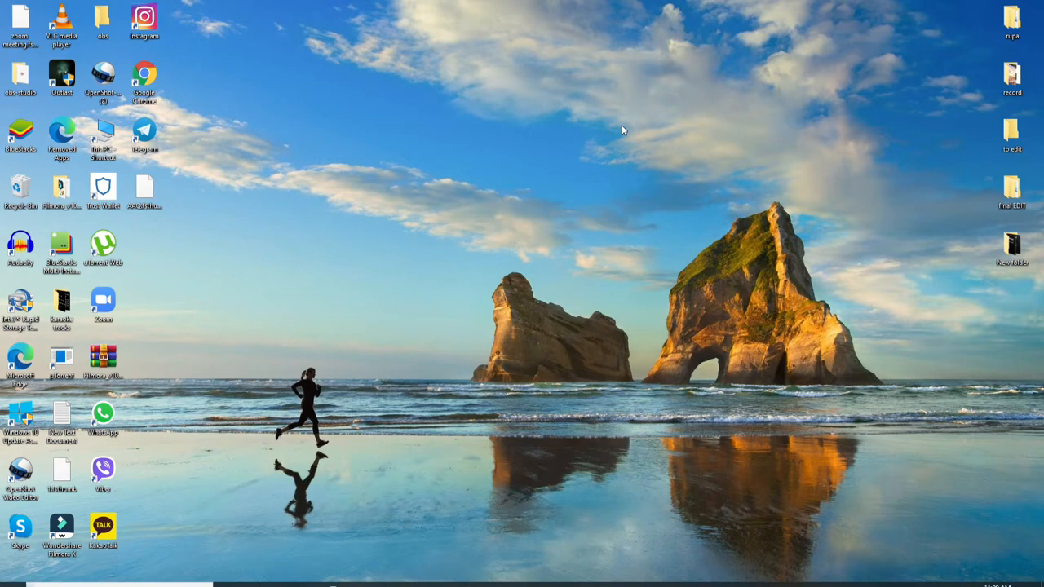
{"action": "mouse_move", "coordinate": [619, 128]}
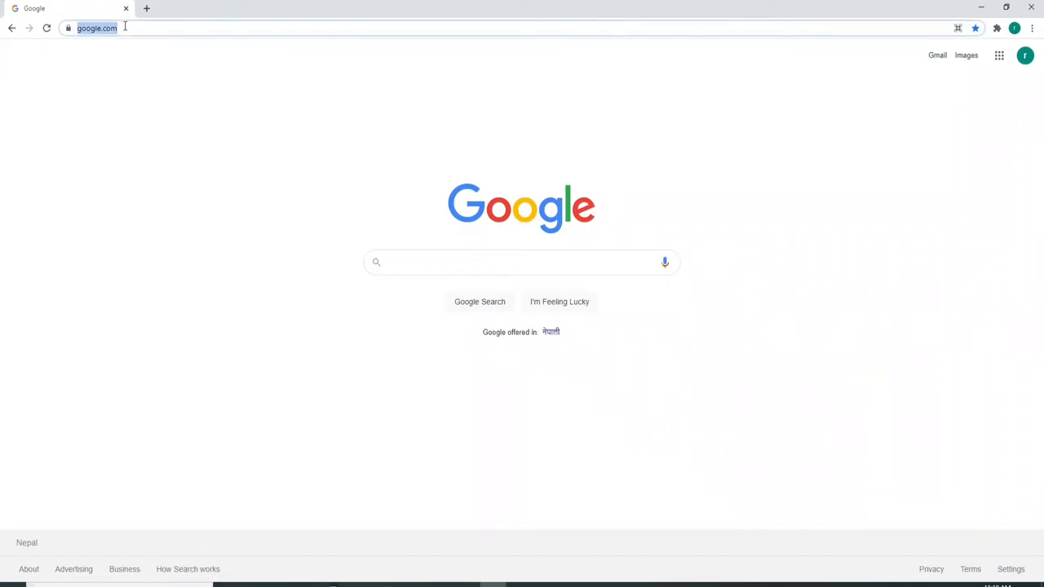
- Go to frontier.com by typing it and choosing the suggestion
{"action": "type", "text": "frontier.com"}
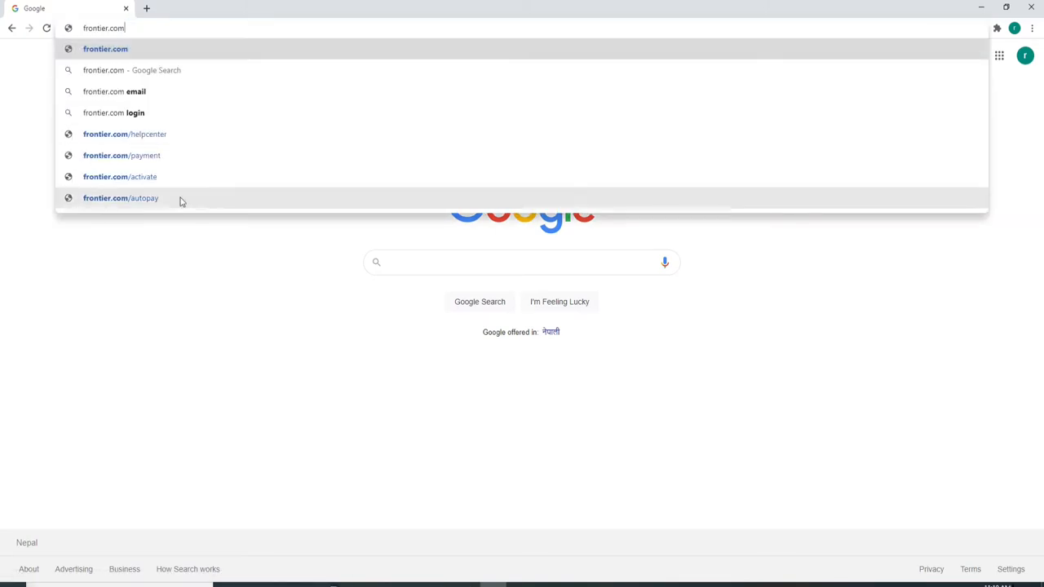
{"action": "left_click", "coordinate": [122, 48]}
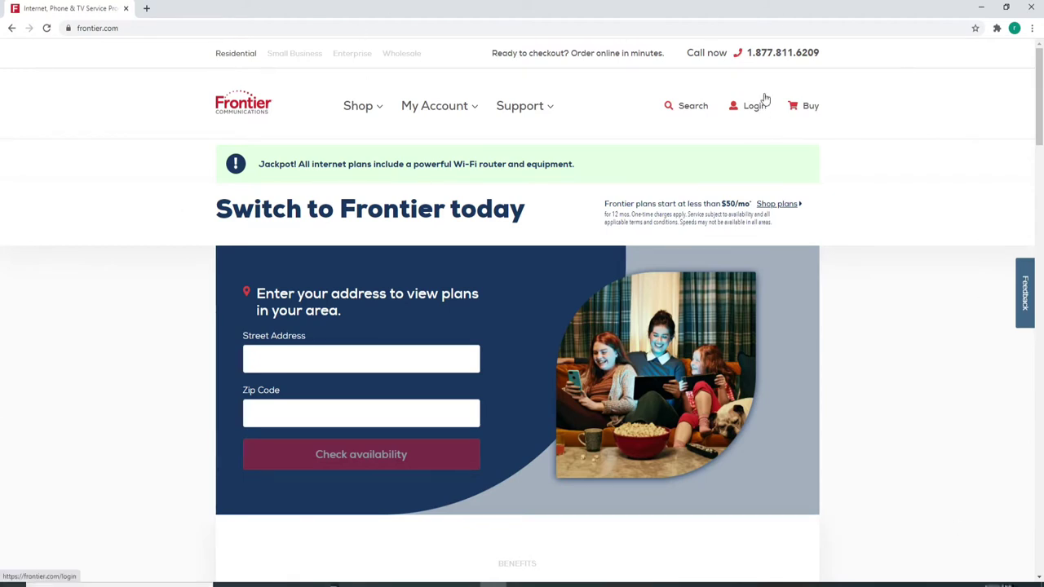
{"action": "mouse_move", "coordinate": [754, 107]}
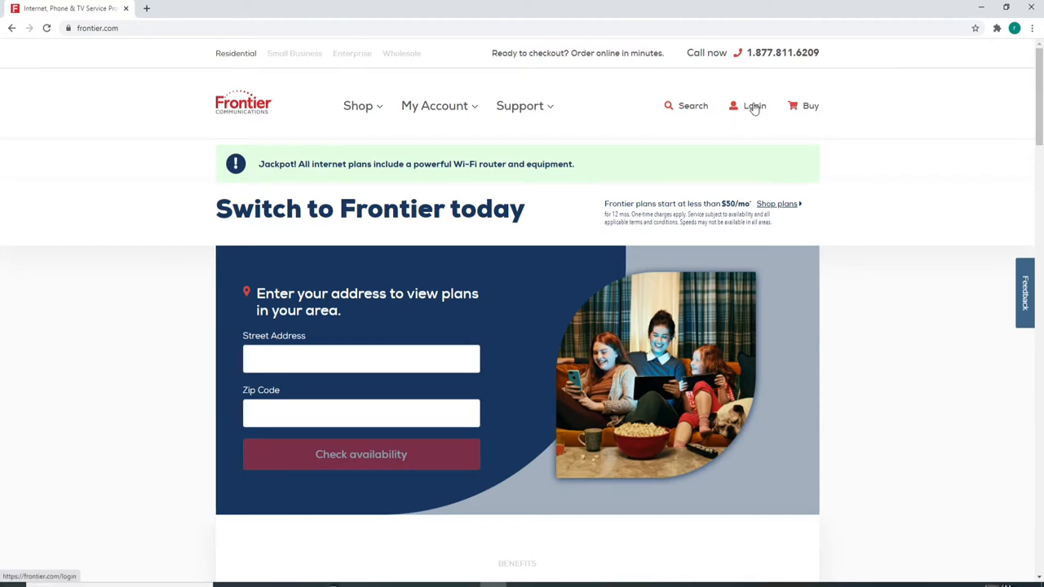
- Go to Frontier's Login page and focus the Frontier ID / Username field
{"action": "left_click", "coordinate": [756, 105]}
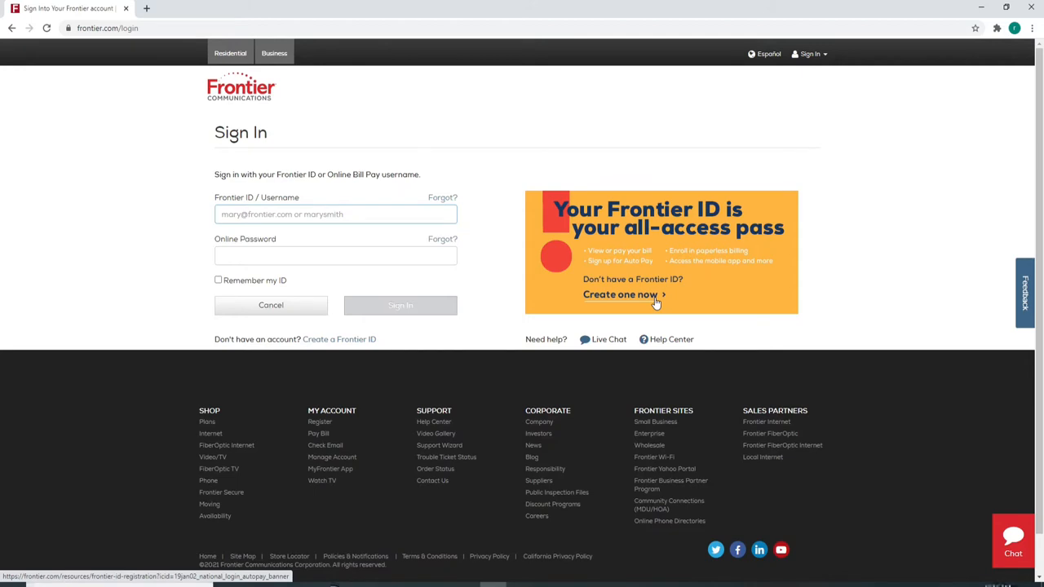
{"action": "mouse_move", "coordinate": [630, 295]}
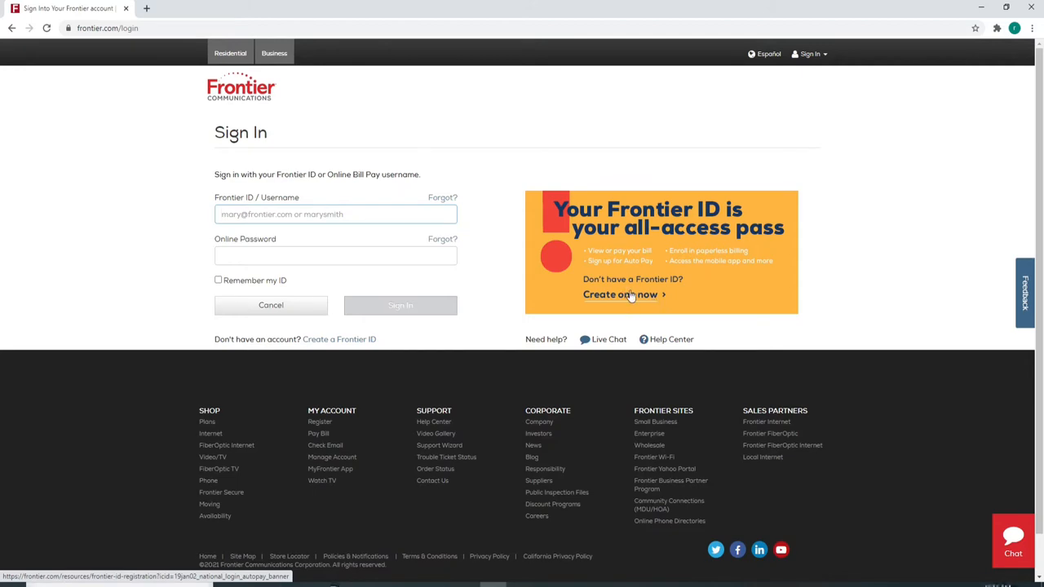
{"action": "left_click", "coordinate": [334, 213]}
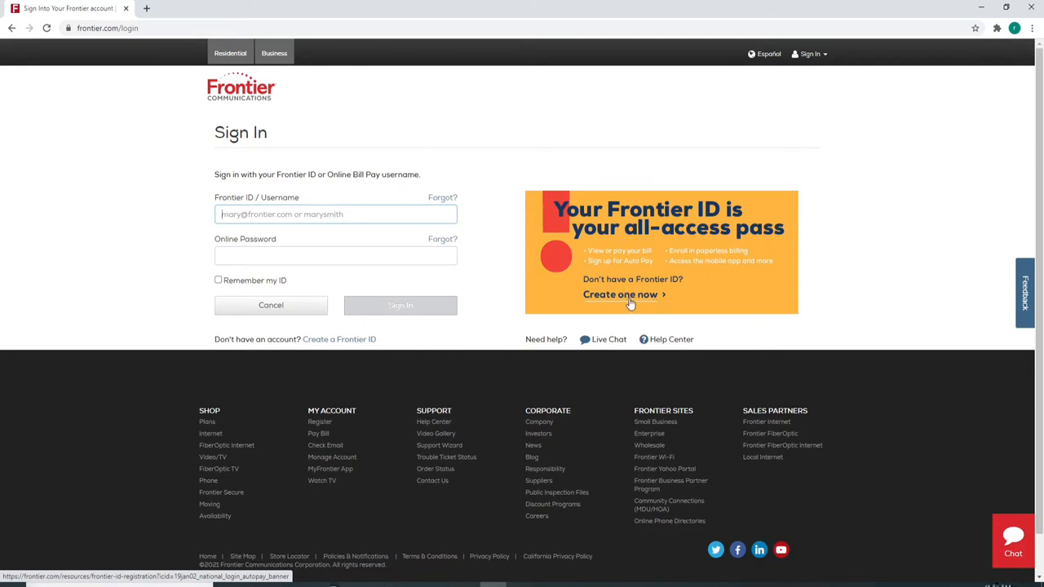
{"action": "mouse_move", "coordinate": [224, 230]}
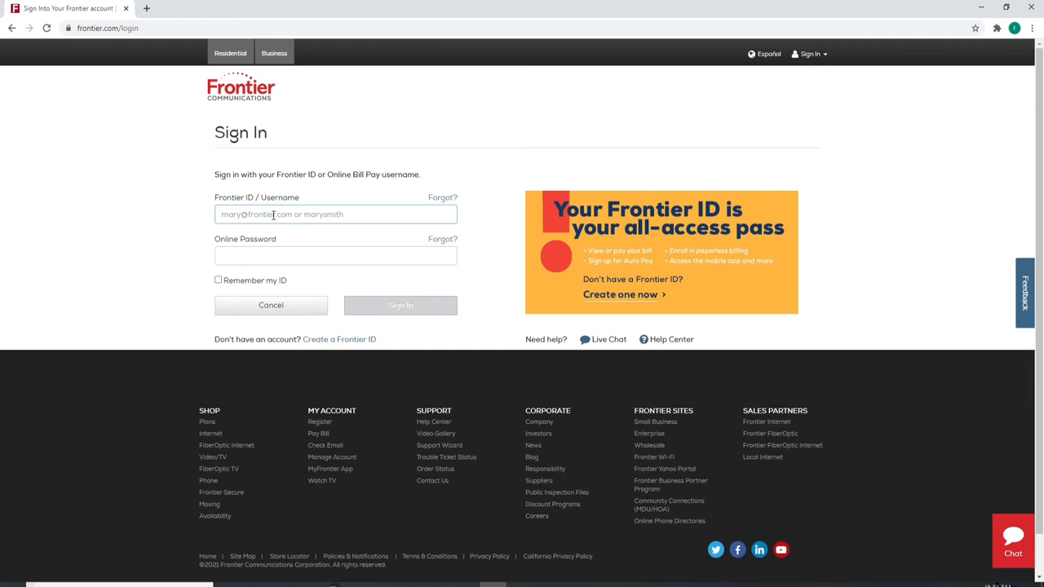
{"action": "type", "text": "rupadulal"}
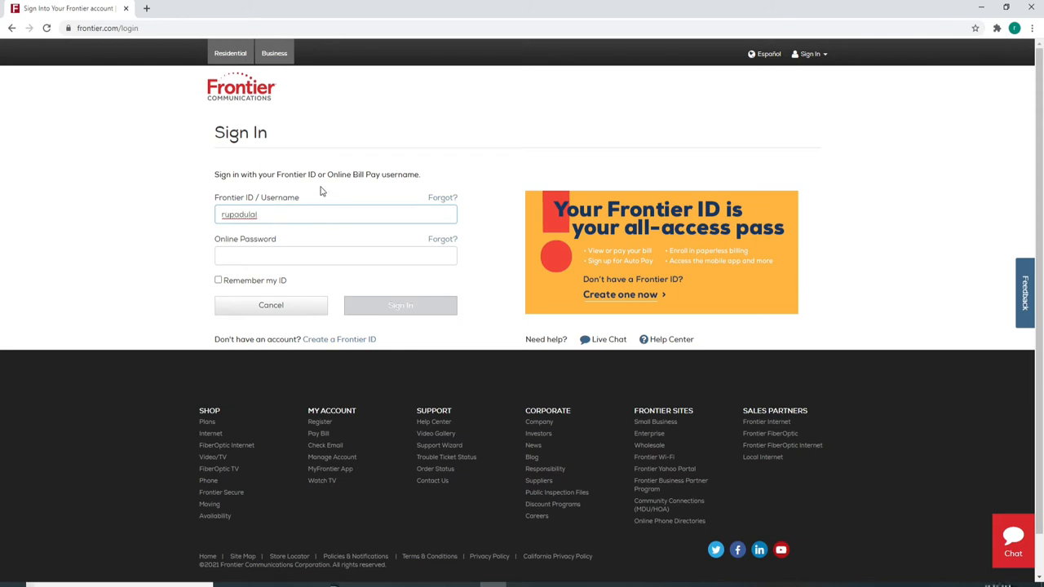
{"action": "mouse_move", "coordinate": [443, 202]}
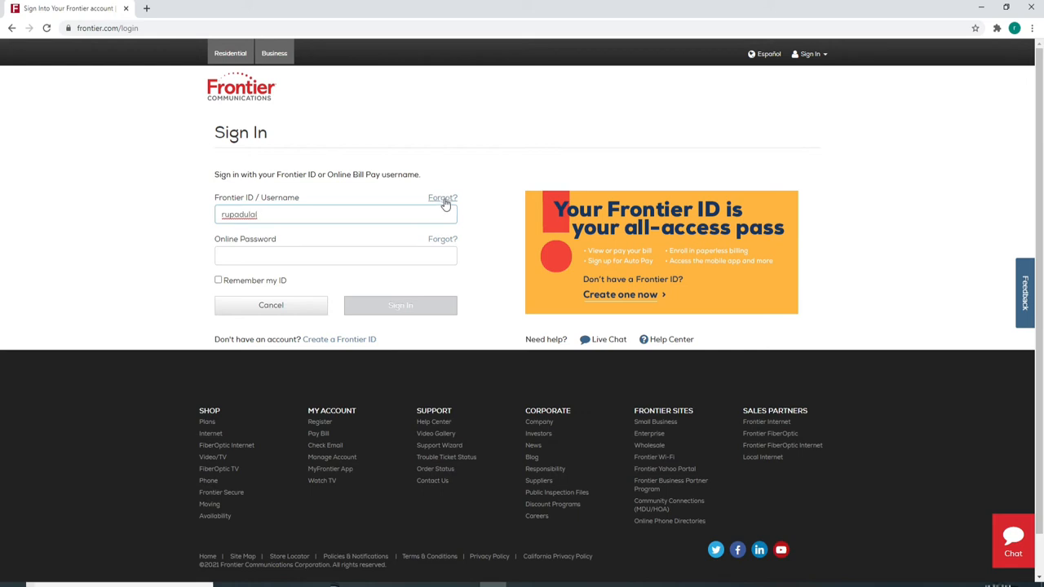
{"action": "left_click", "coordinate": [335, 255]}
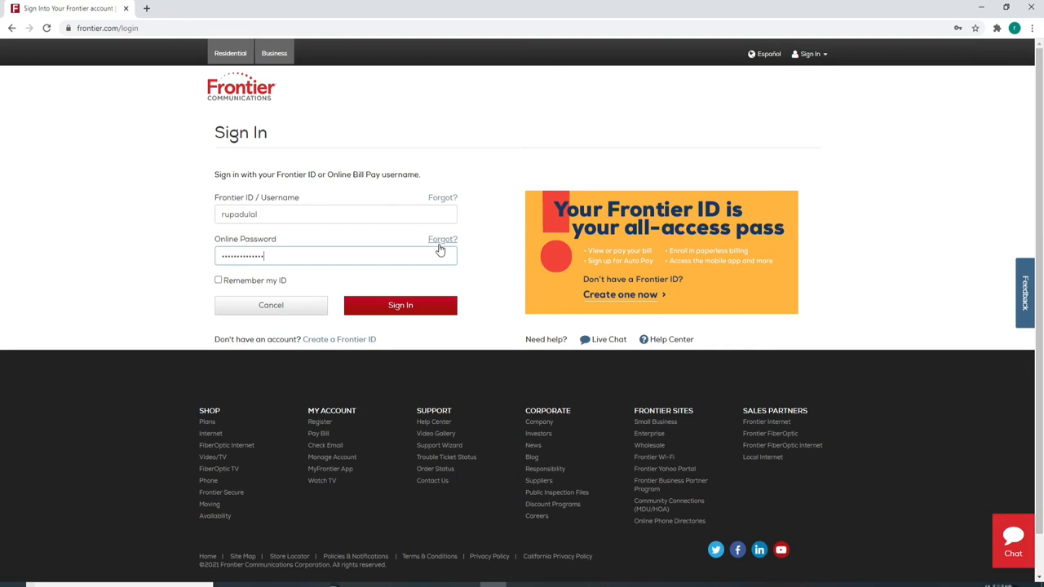
{"action": "mouse_move", "coordinate": [378, 239]}
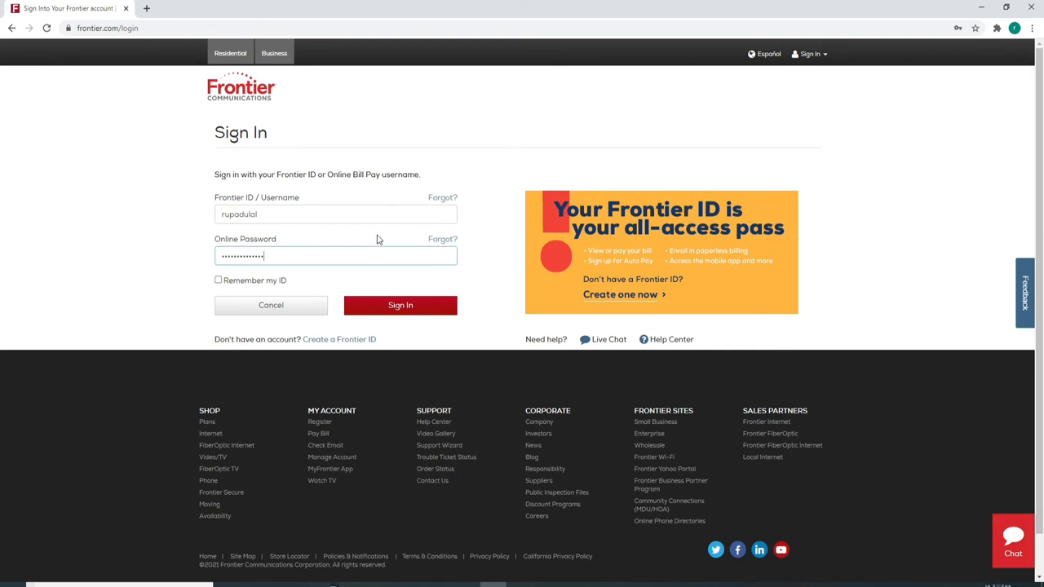
{"action": "mouse_move", "coordinate": [442, 243]}
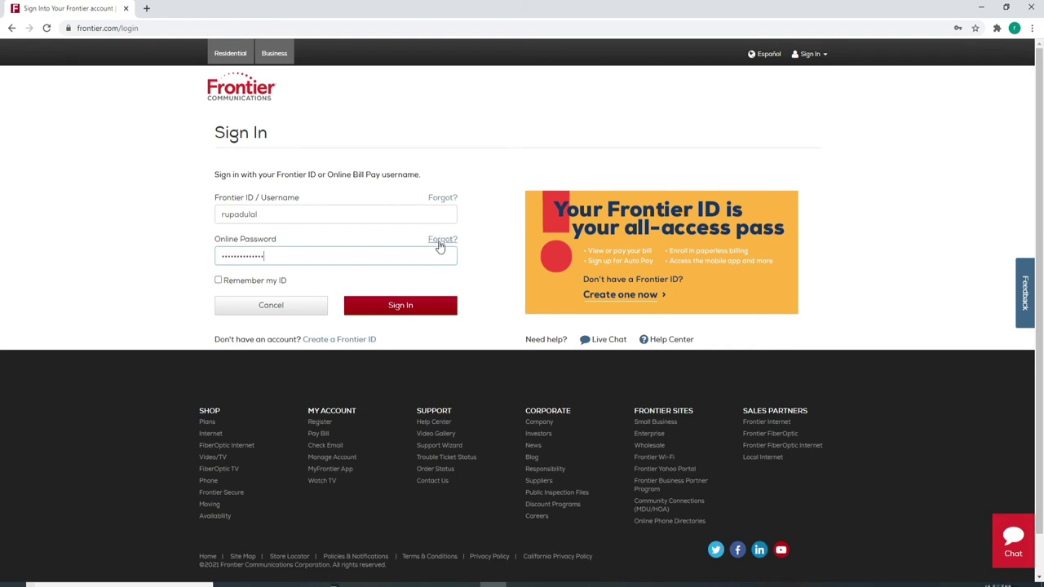
{"action": "mouse_move", "coordinate": [204, 278]}
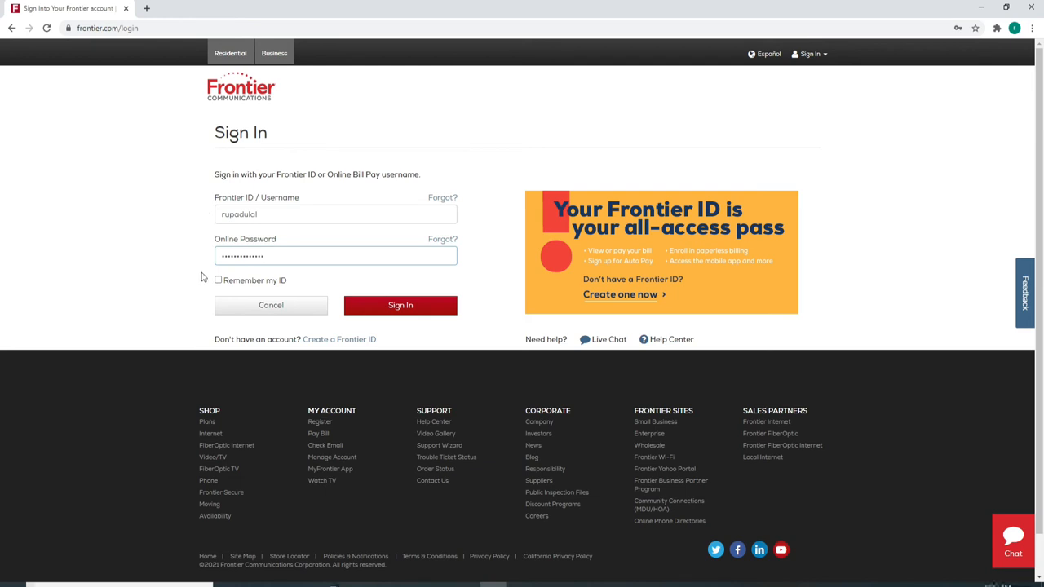
{"action": "left_click", "coordinate": [218, 280]}
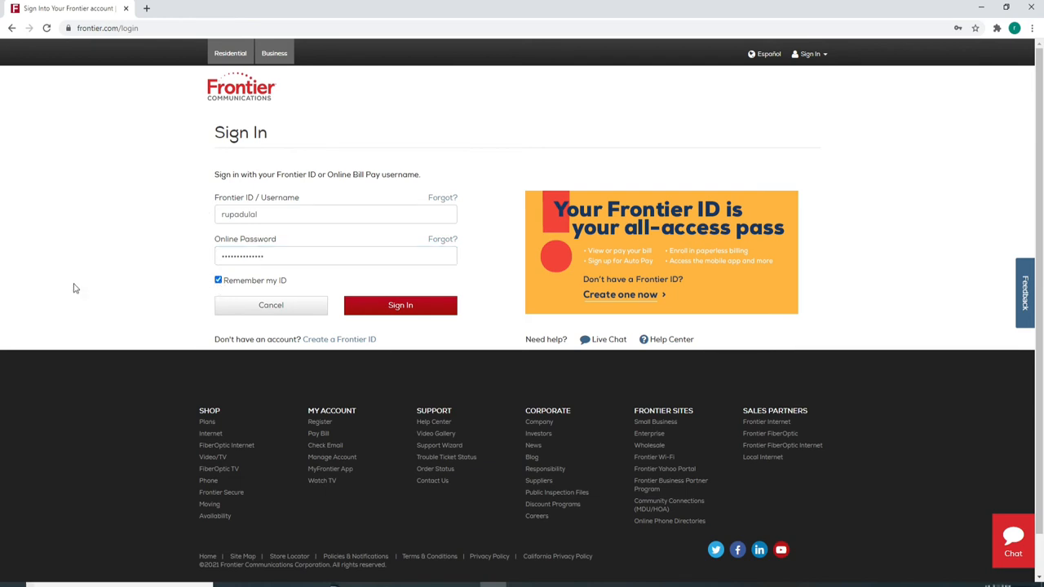
{"action": "left_click", "coordinate": [218, 280]}
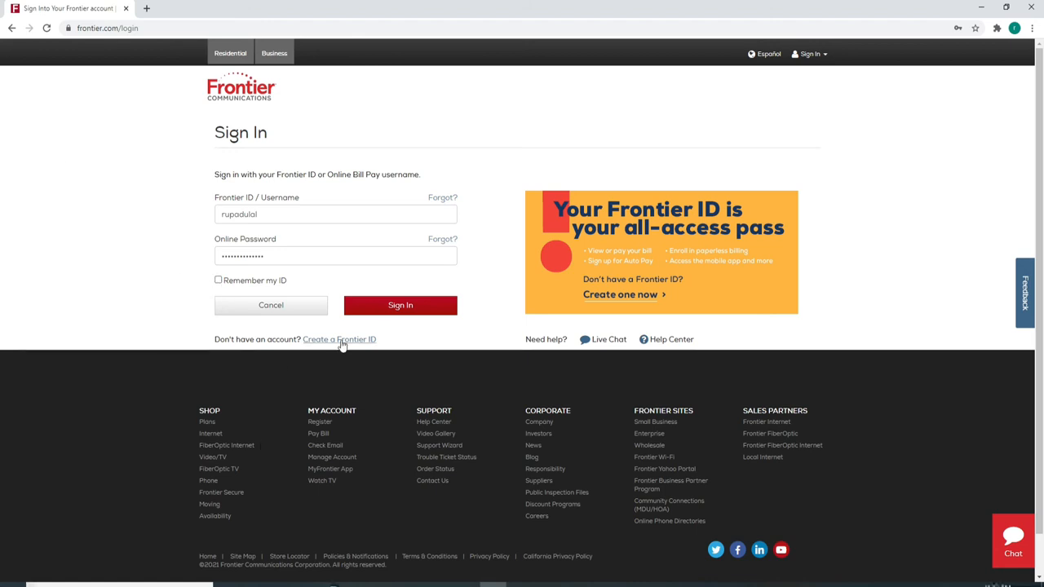
{"action": "mouse_move", "coordinate": [401, 306]}
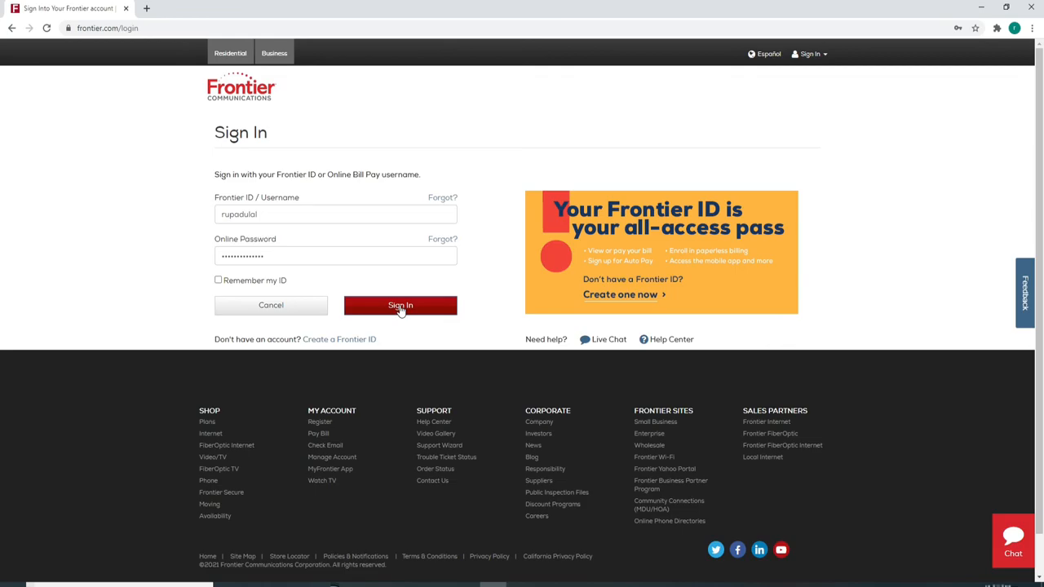